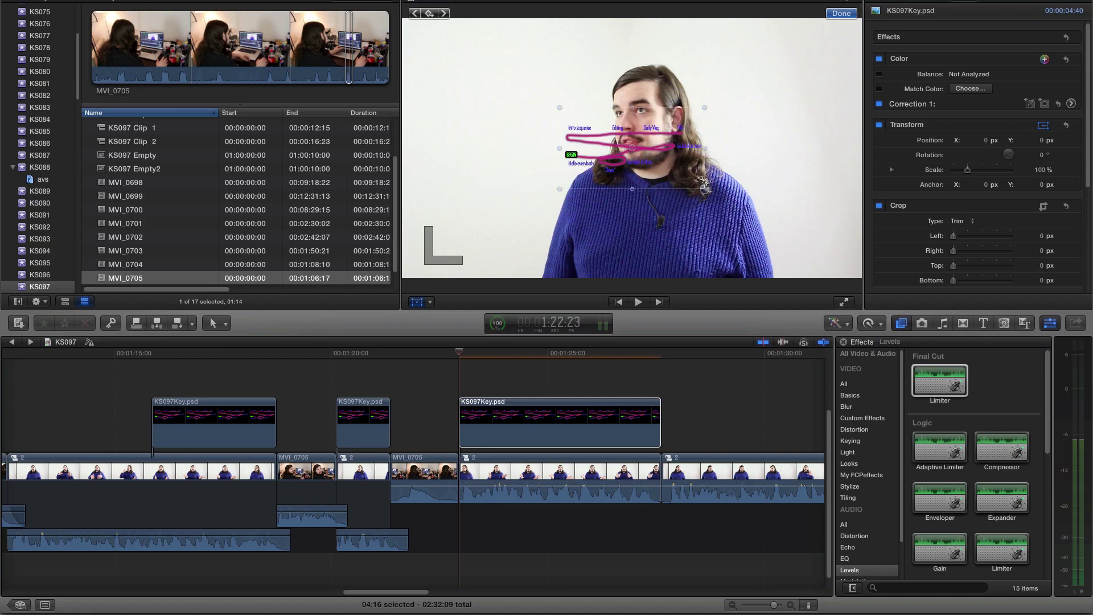
- Drag the KS097Key.psd overlay up and left to the frame's top-left corner
left_click_drag(631, 146, 502, 83)
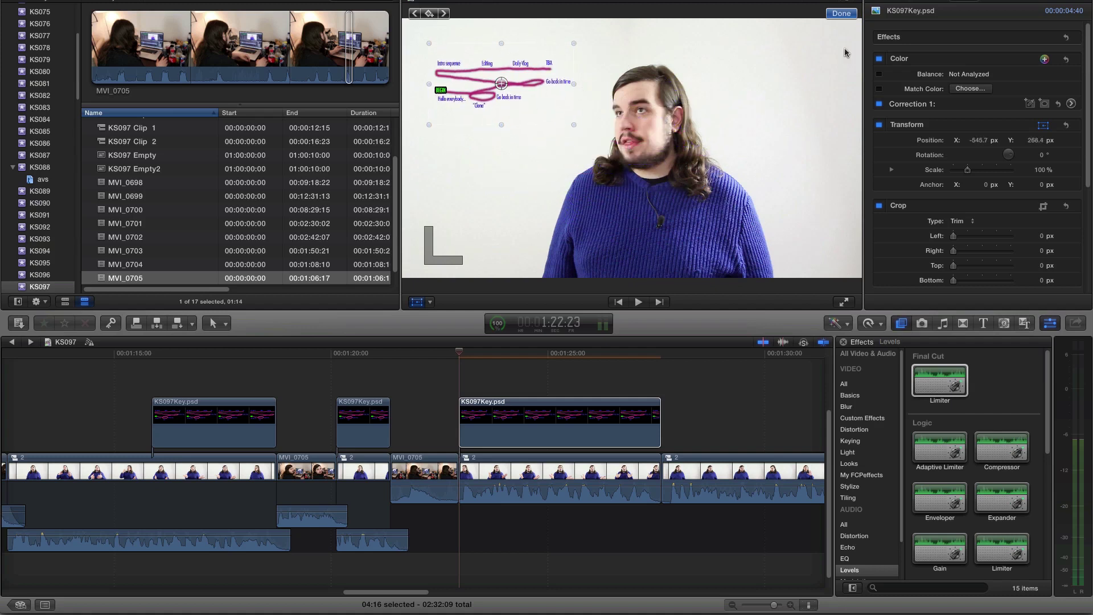